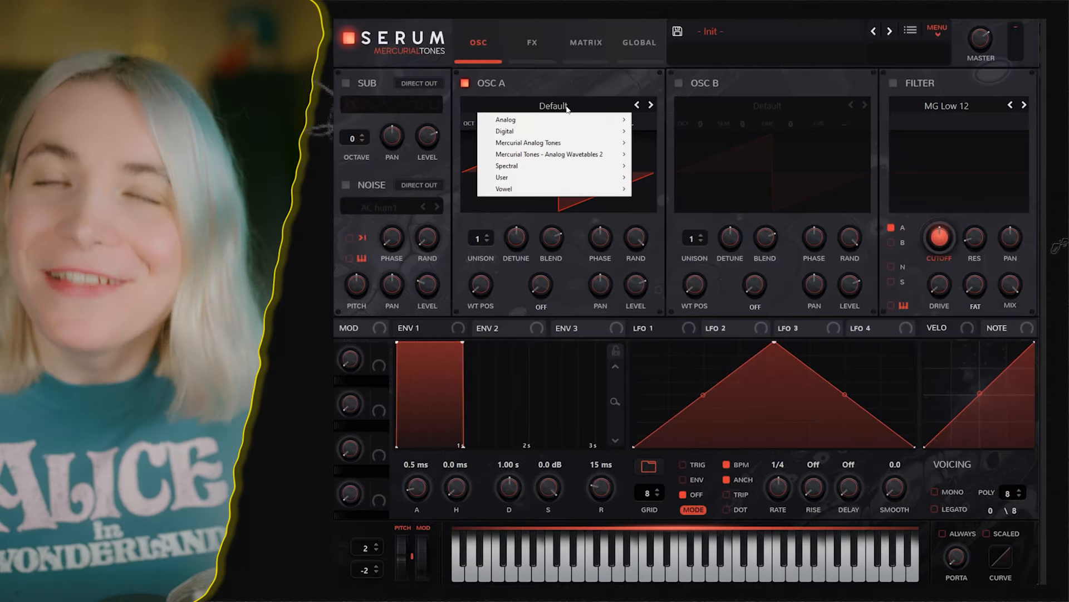
mouse_move(528, 142)
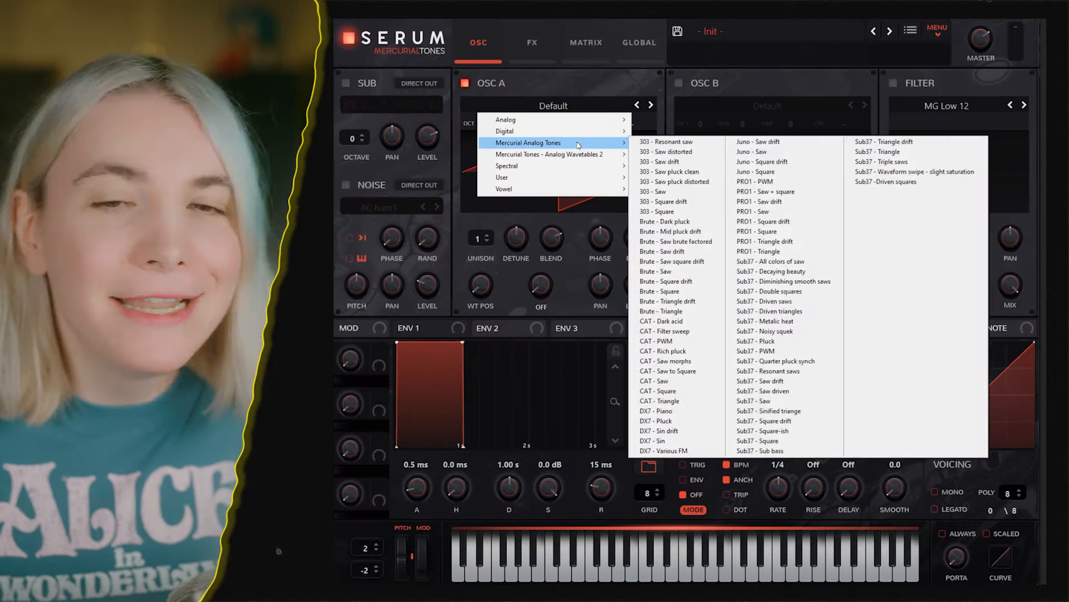
- Pick CAT - Saw from the Mercurial Analog Tones wavetable list for OSC A
left_click(653, 379)
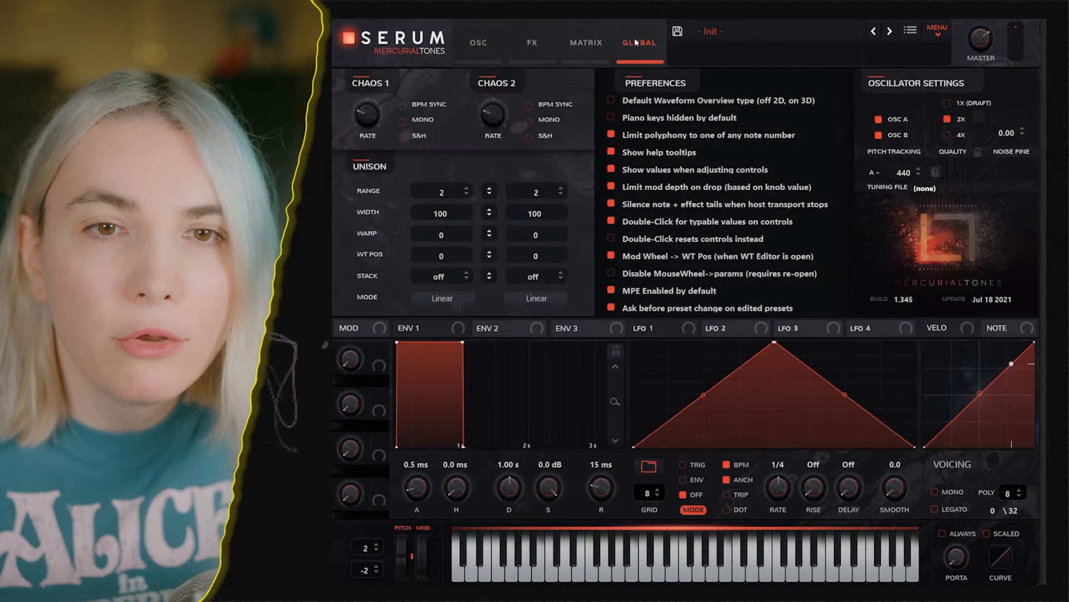
- Drag oscillator A's unison width down from 100 to 55
left_click_drag(441, 213, 441, 242)
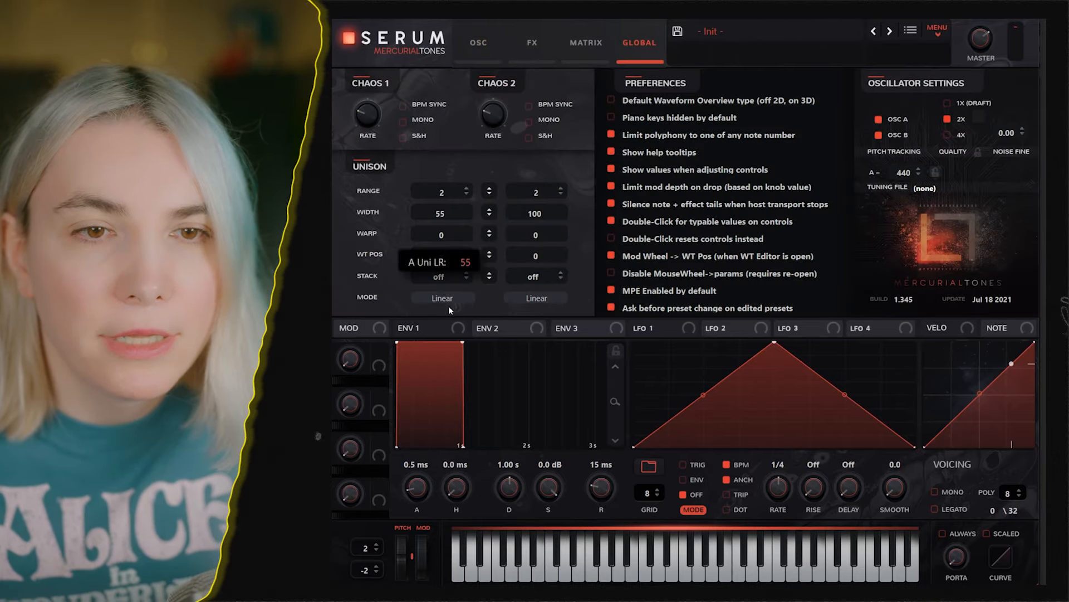
left_click(479, 42)
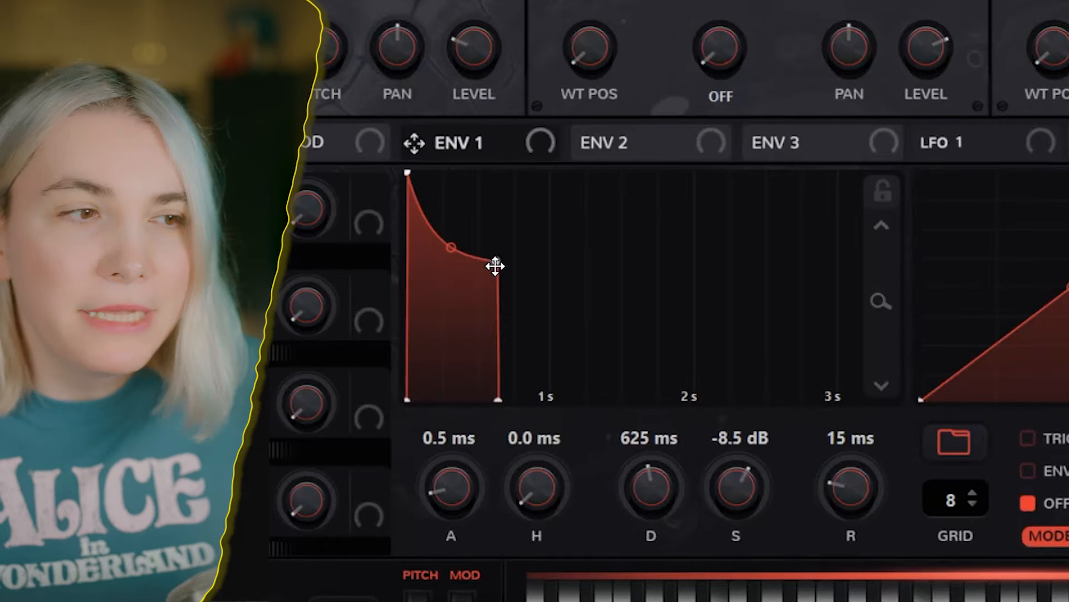
- Drag the ENV 1 nodes for about 405 ms decay, lower sustain and 87 ms release
left_click_drag(495, 266, 454, 255)
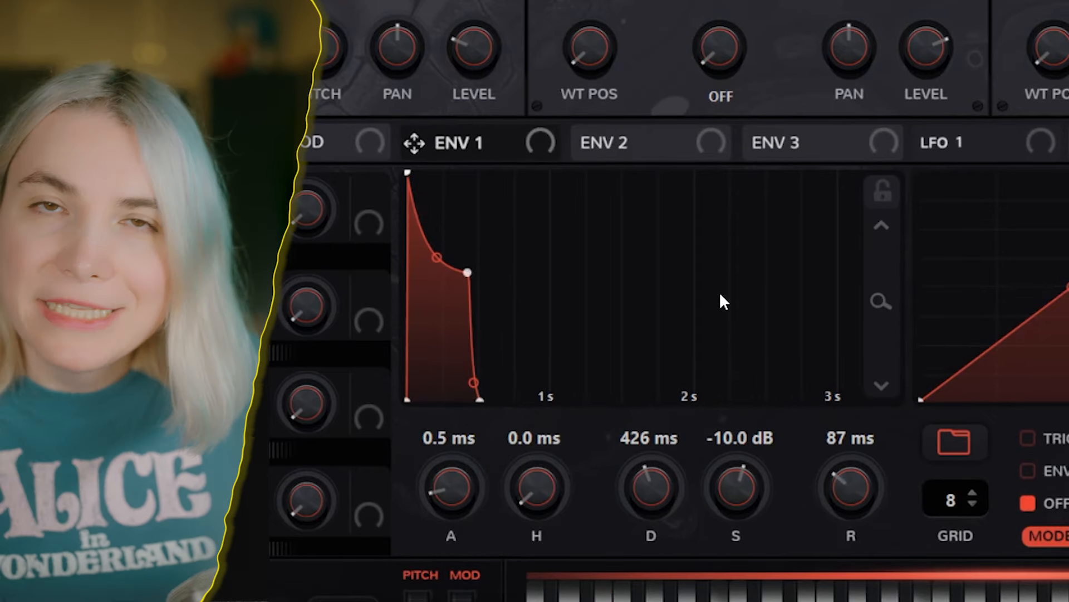
mouse_move(627, 364)
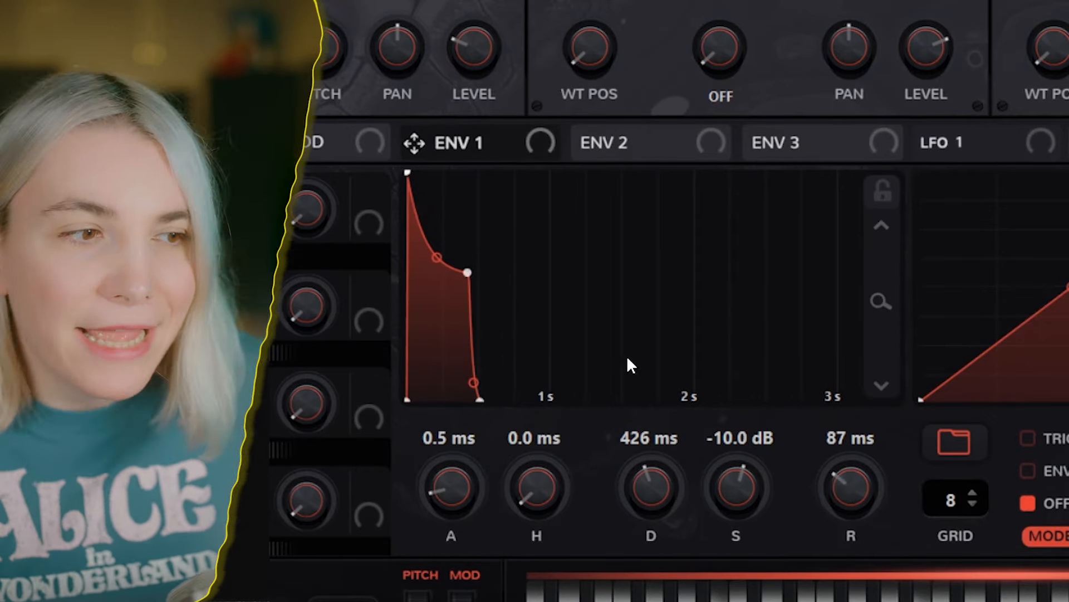
left_click_drag(469, 271, 464, 265)
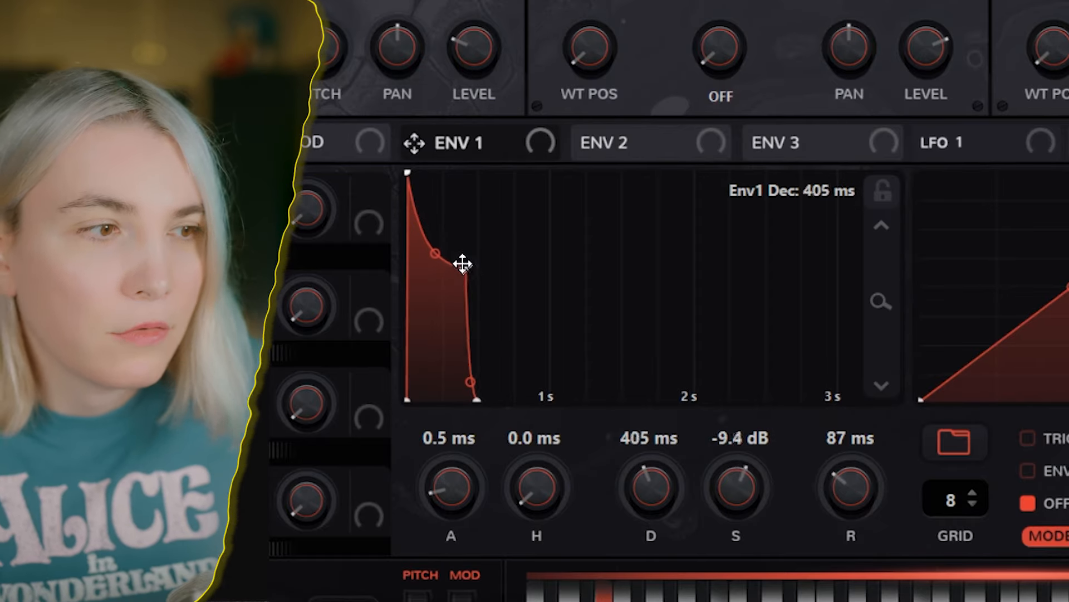
left_click_drag(464, 262, 461, 254)
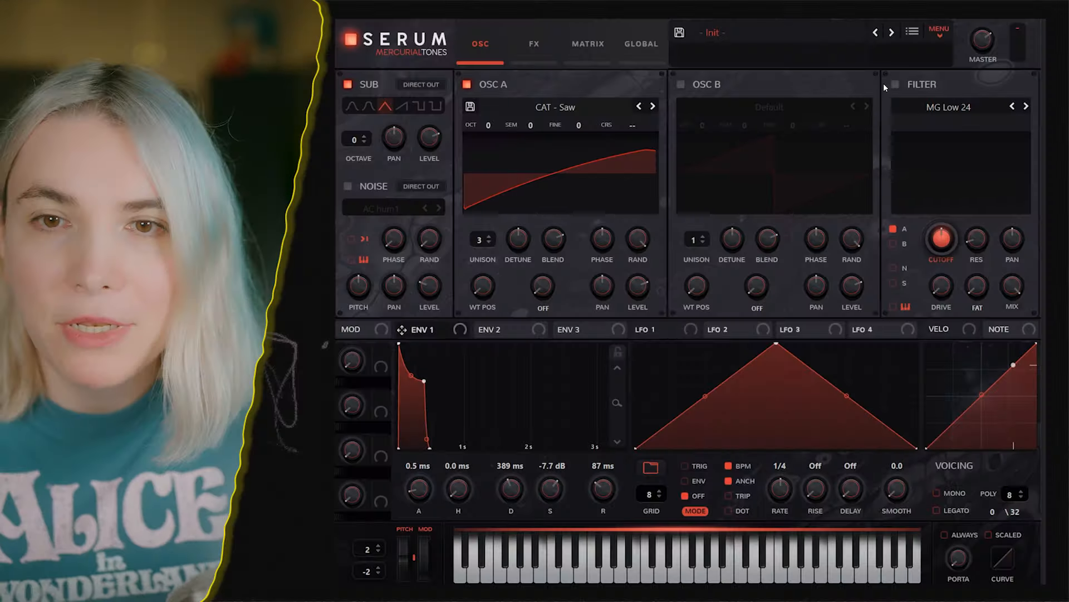
- Enable the MG Low 24 filter, route the sub oscillator through it, and set resonance to 3%
left_click(895, 84)
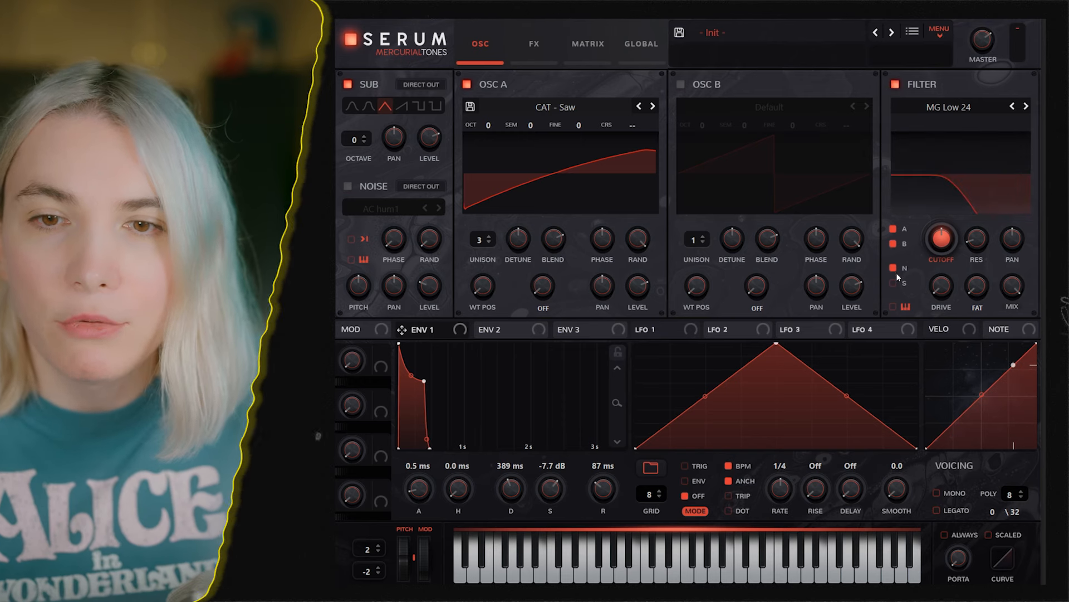
left_click(496, 330)
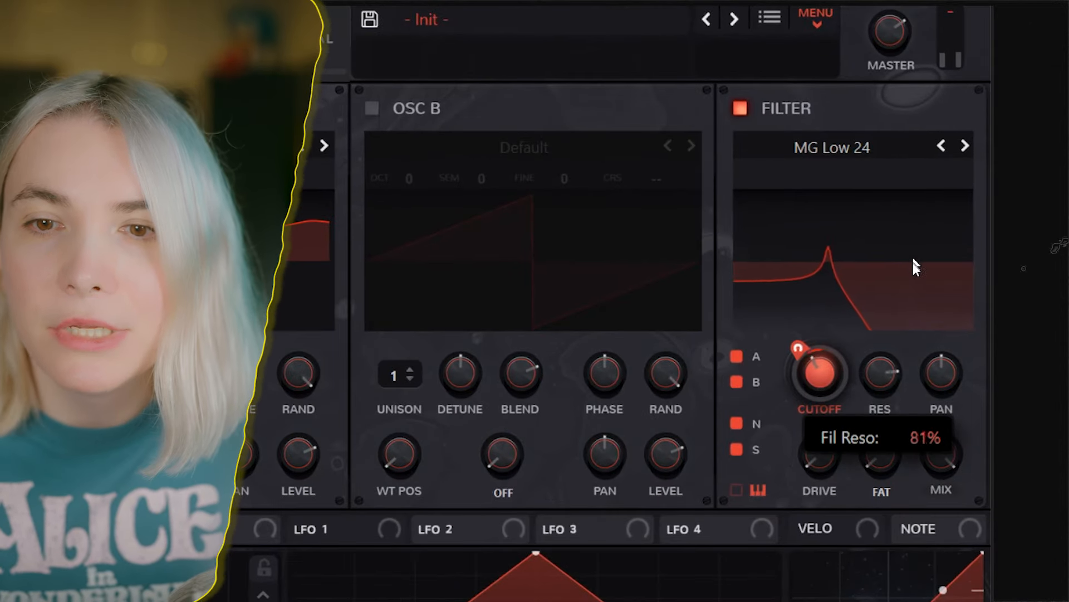
left_click_drag(880, 375, 903, 409)
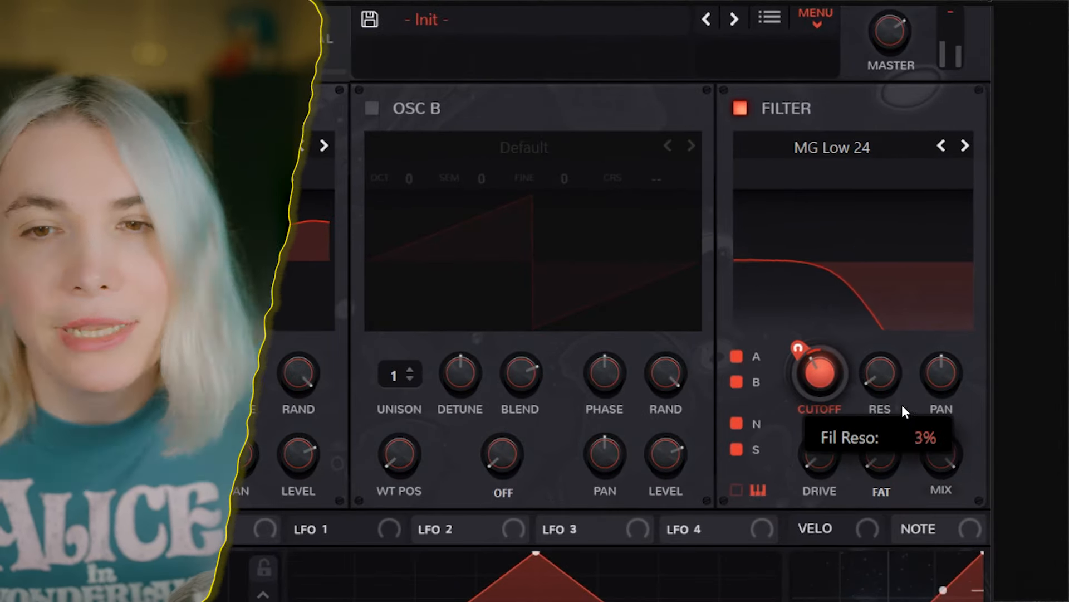
left_click_drag(879, 374, 879, 368)
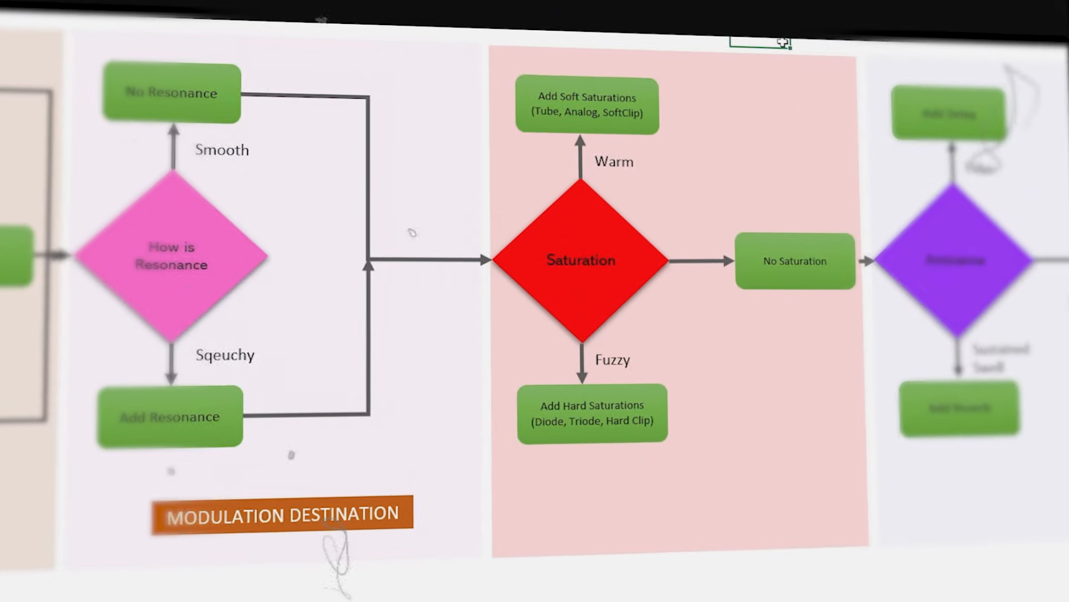
scroll("right", 3)
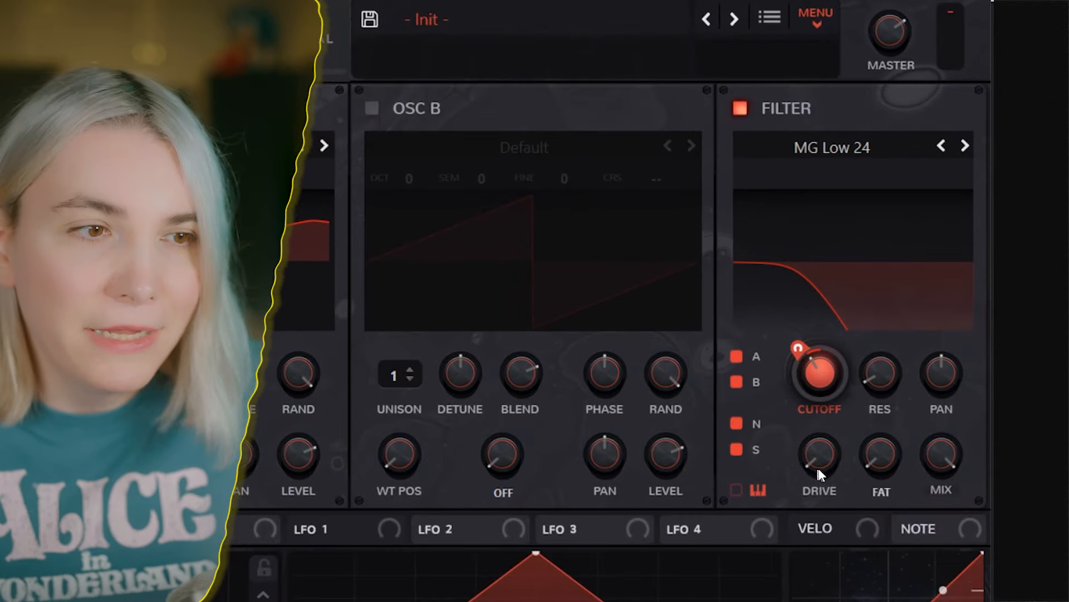
- Set filter drive to 30% and add a Tube distortion effect in the FX rack
left_click_drag(820, 452, 820, 437)
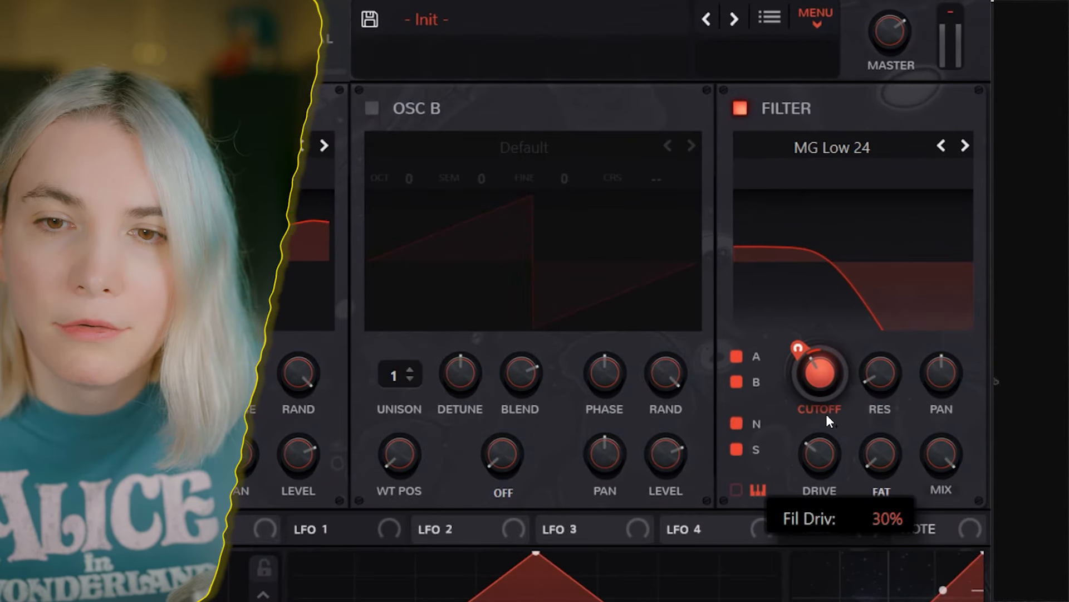
mouse_move(880, 465)
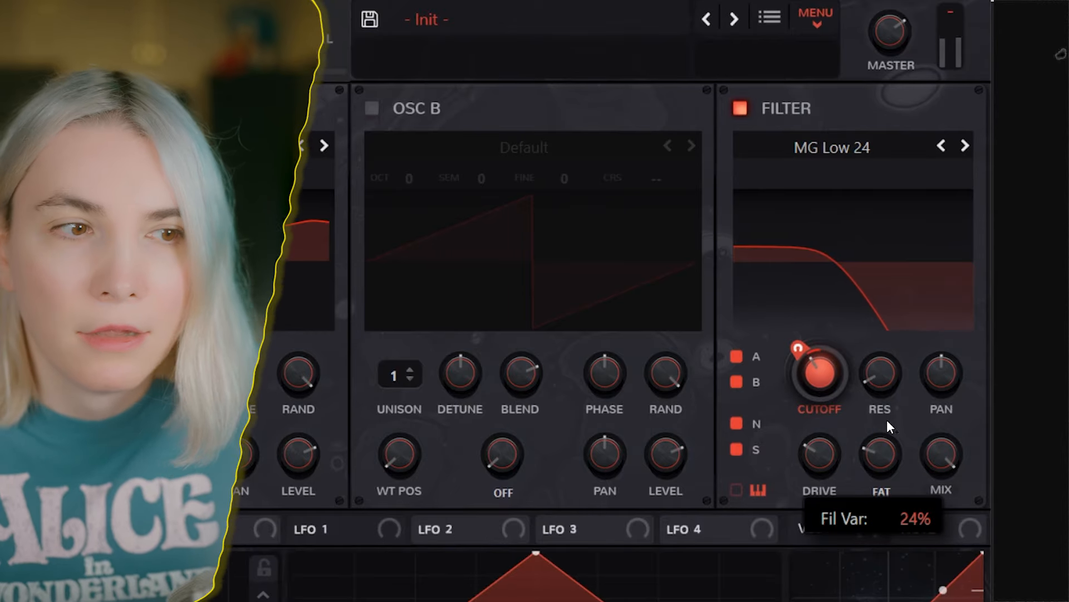
left_click(537, 38)
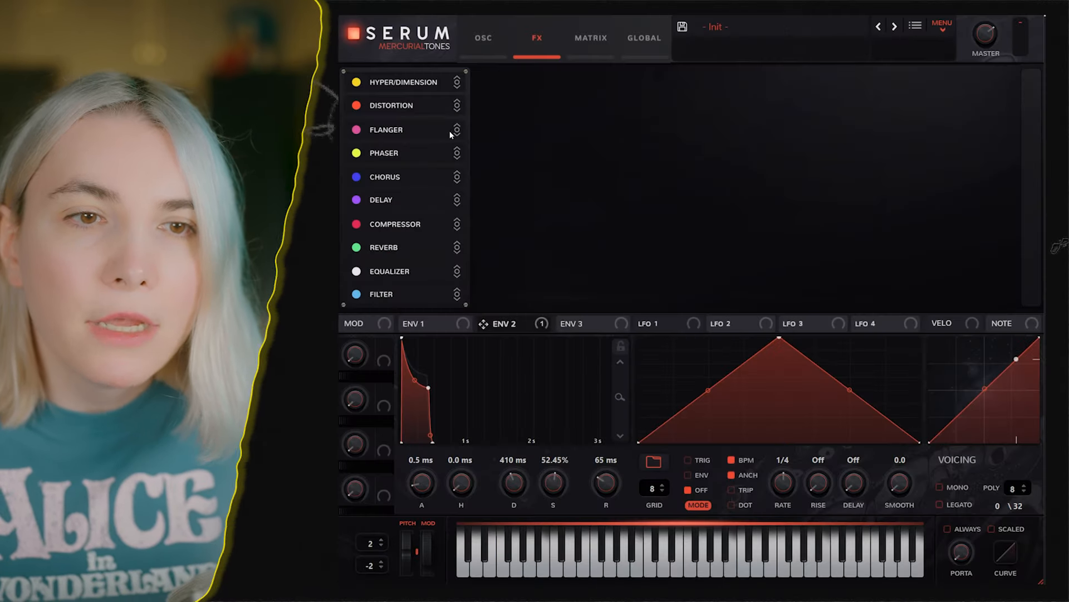
left_click(393, 105)
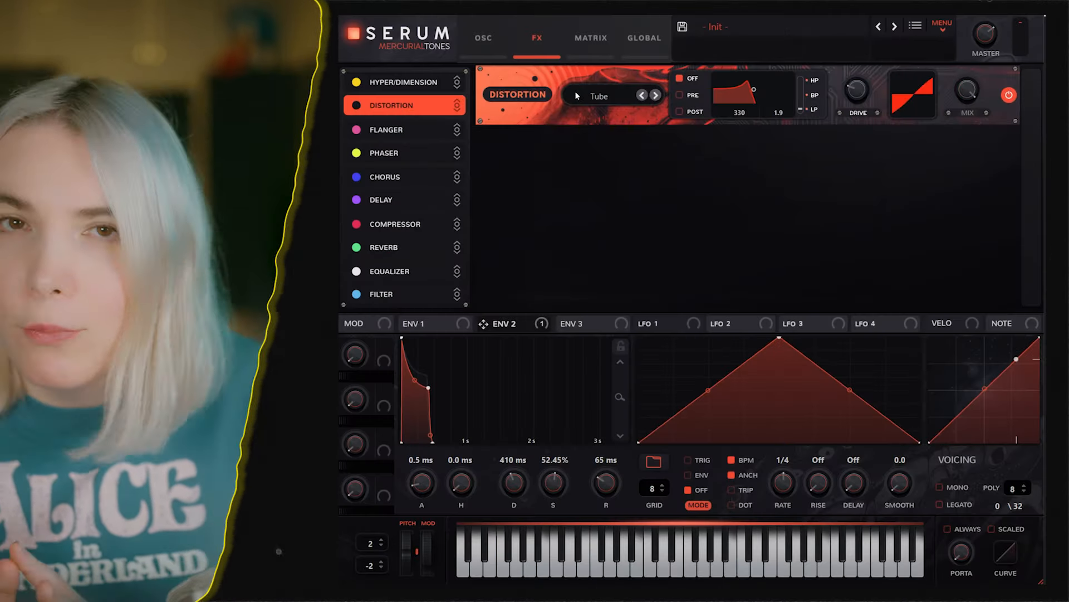
left_click_drag(856, 89, 856, 82)
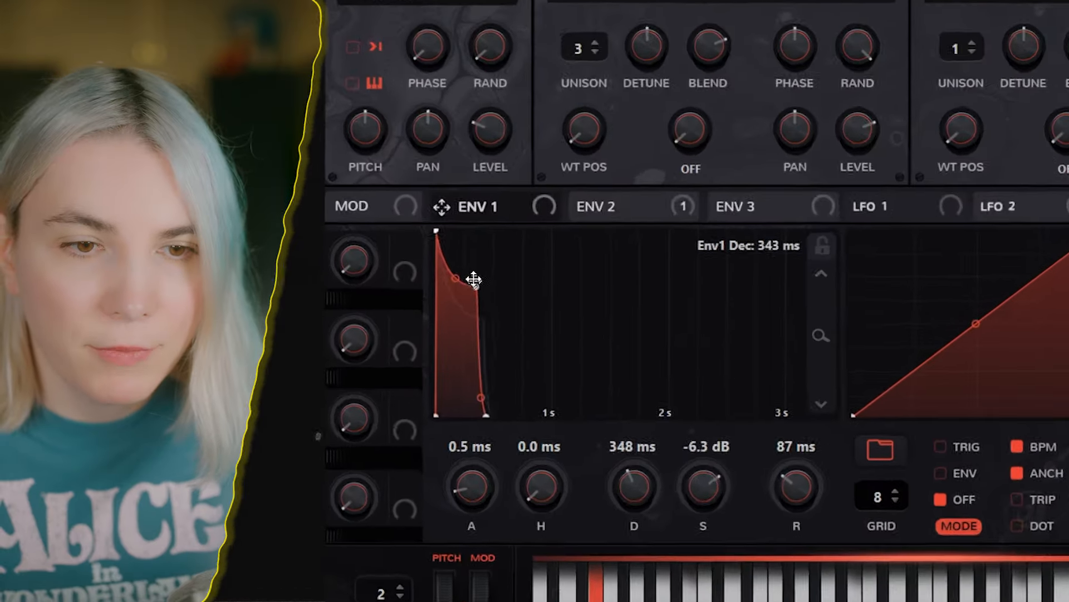
- Pull envelope 1 decay down from about 309 ms to about 212 ms
left_click_drag(479, 279, 495, 223)
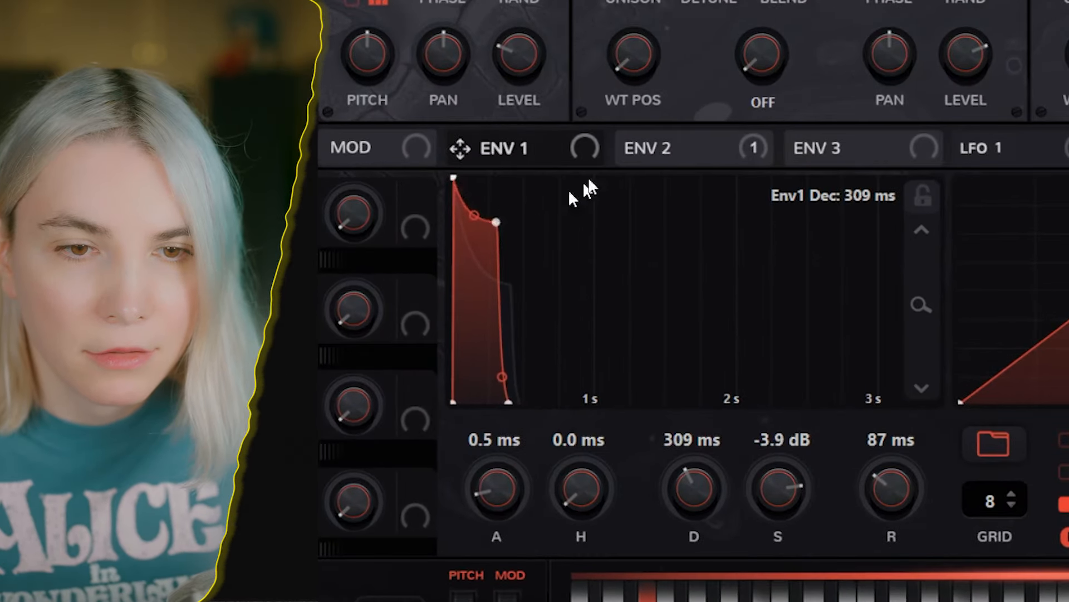
left_click(646, 148)
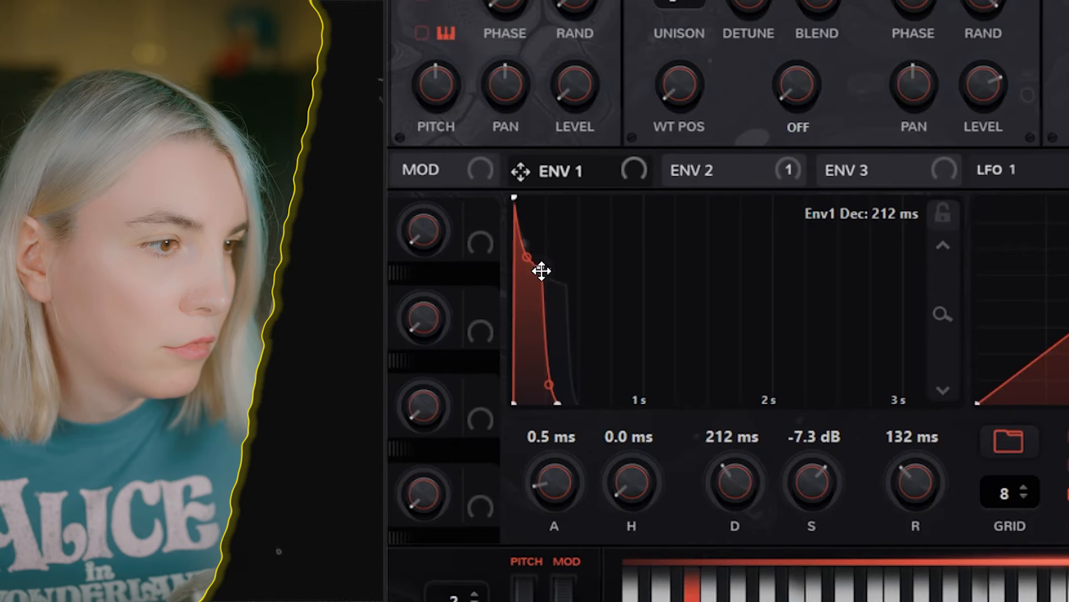
left_click_drag(525, 258, 532, 259)
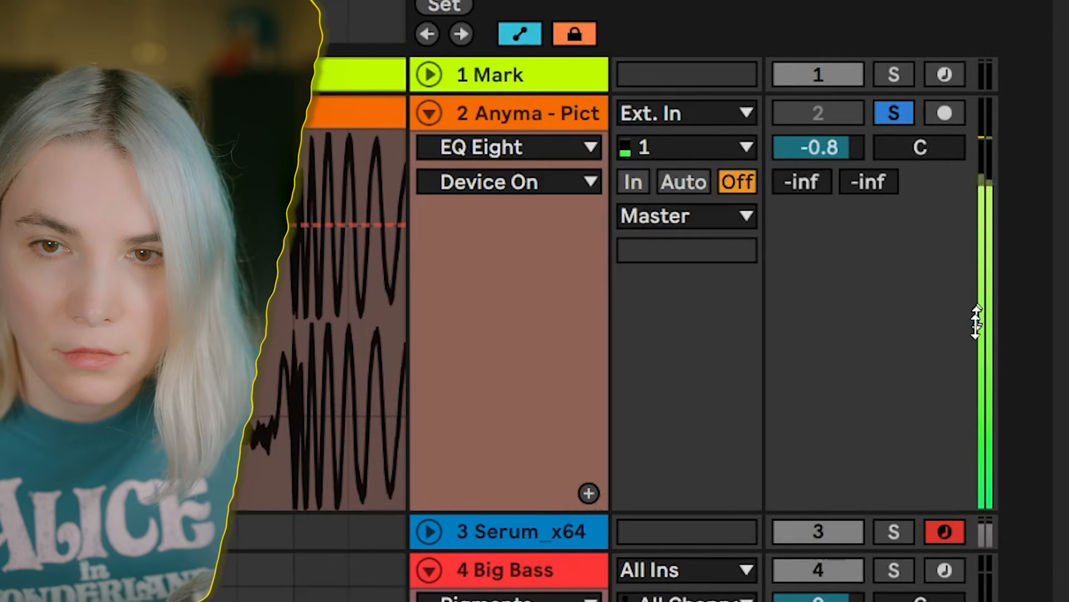
- Raise Tube distortion drive to 64% and un-solo the -2.6 dB reference track
scroll("down", 3)
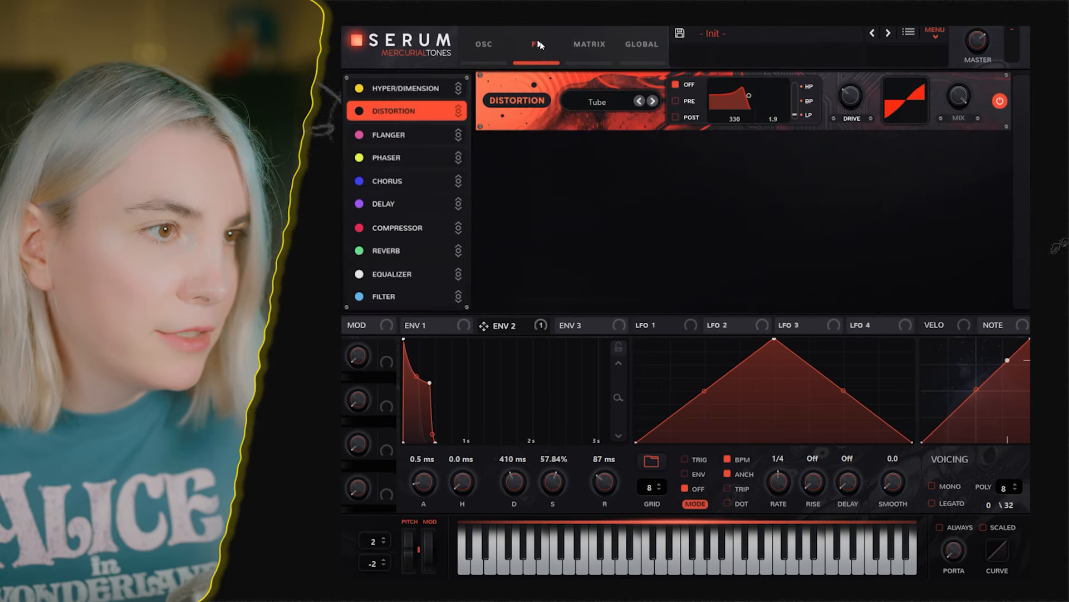
left_click_drag(850, 101, 850, 88)
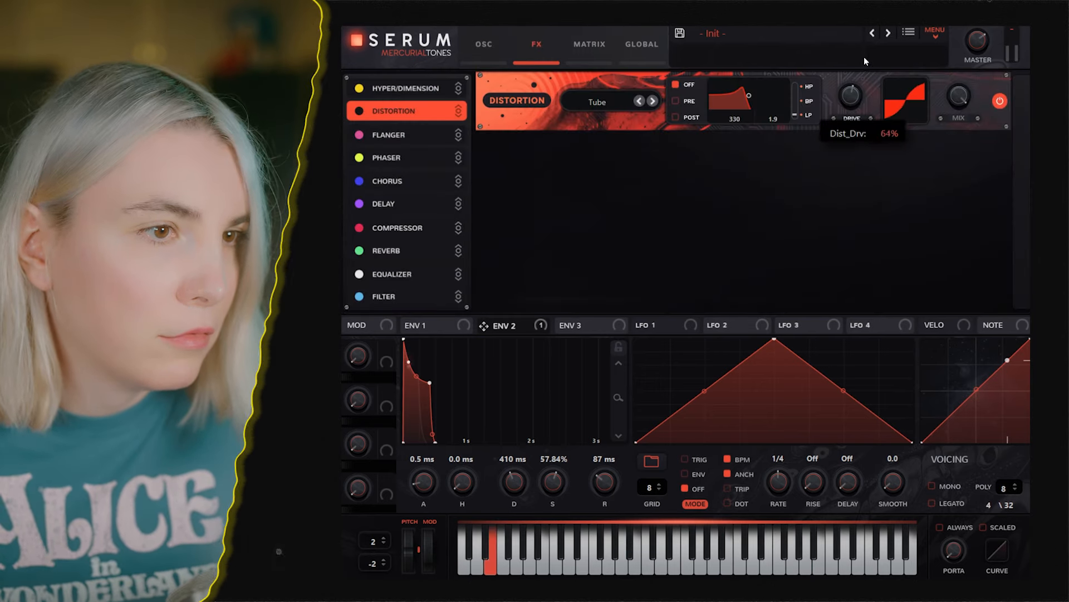
left_click_drag(850, 95, 850, 116)
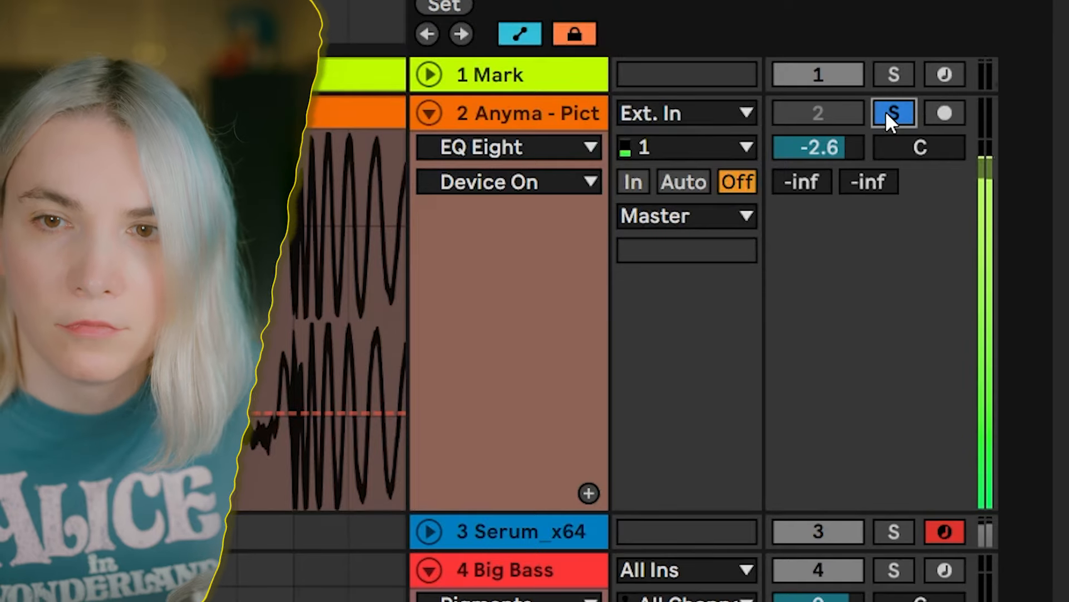
left_click(894, 113)
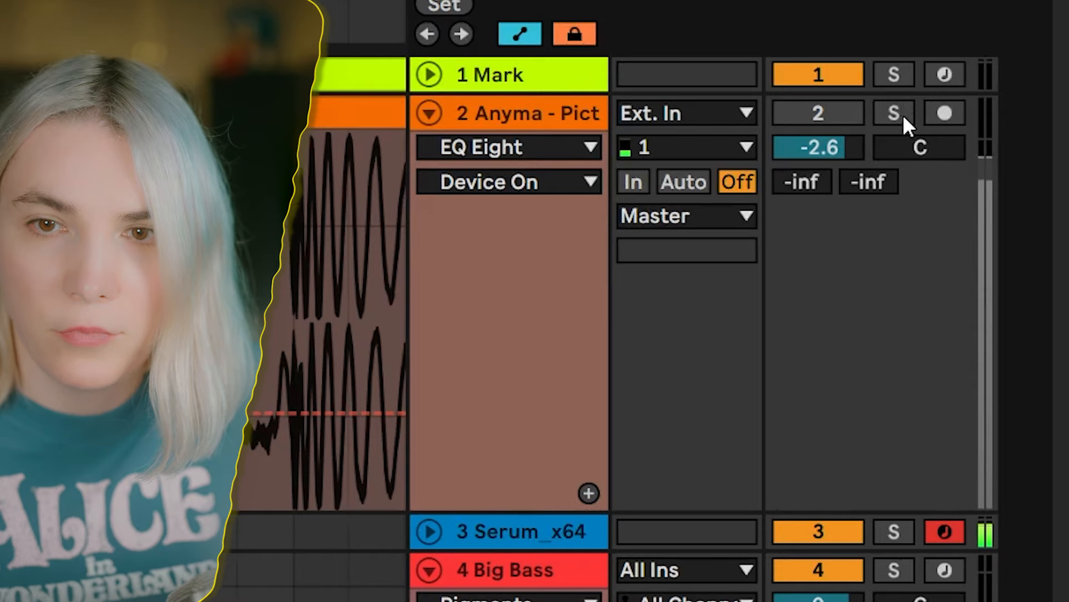
left_click(894, 112)
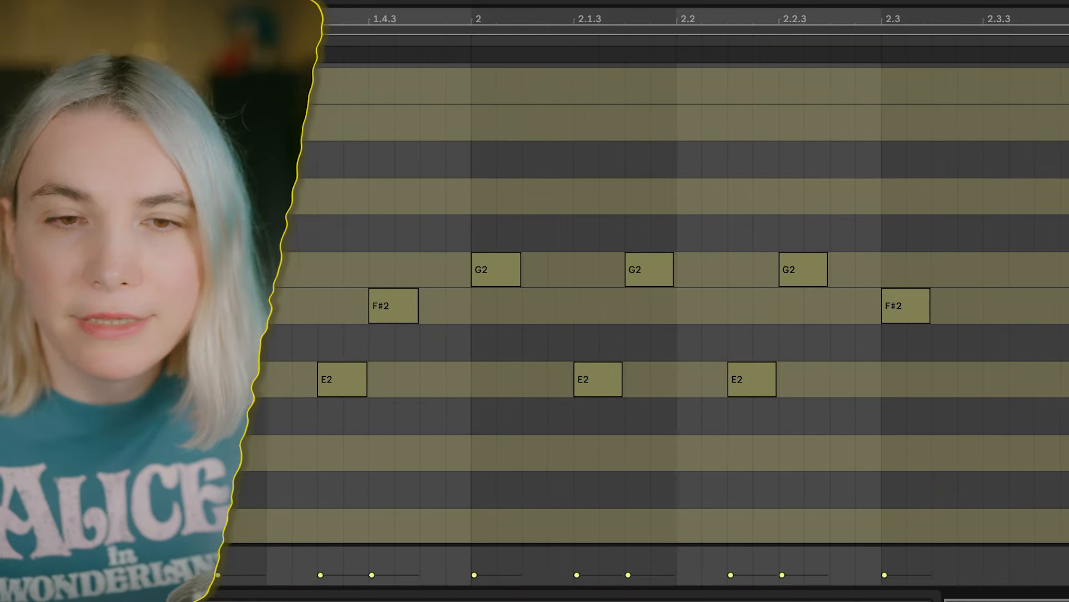
- Scroll the piano roll left to view the E2, F#2 and G2 notes
scroll("left", 3)
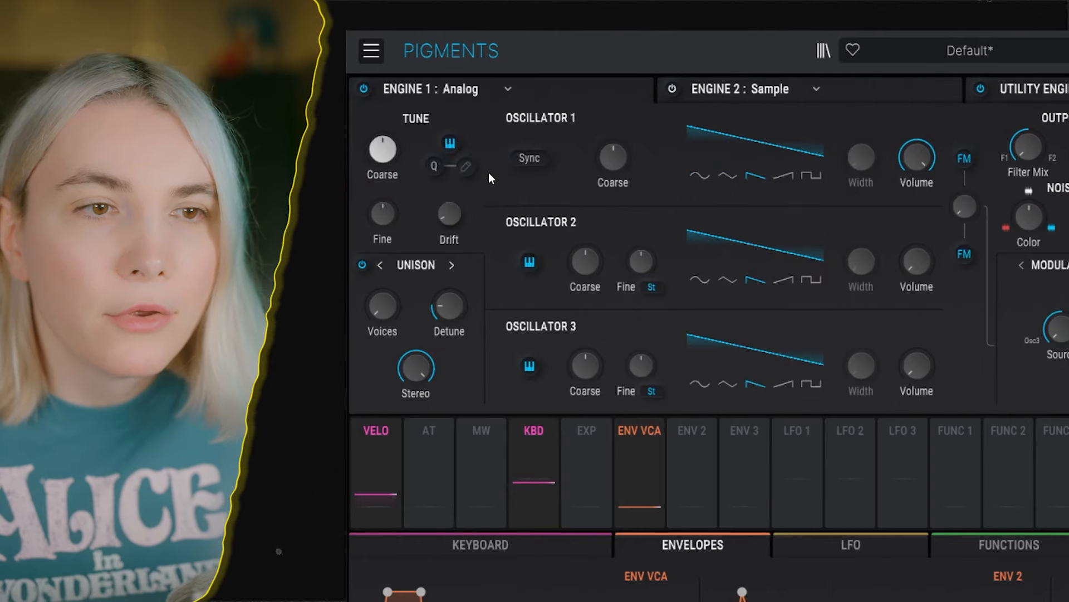
- Set Engine 1's unison Detune knob to about 1.50%
left_click_drag(449, 307, 449, 294)
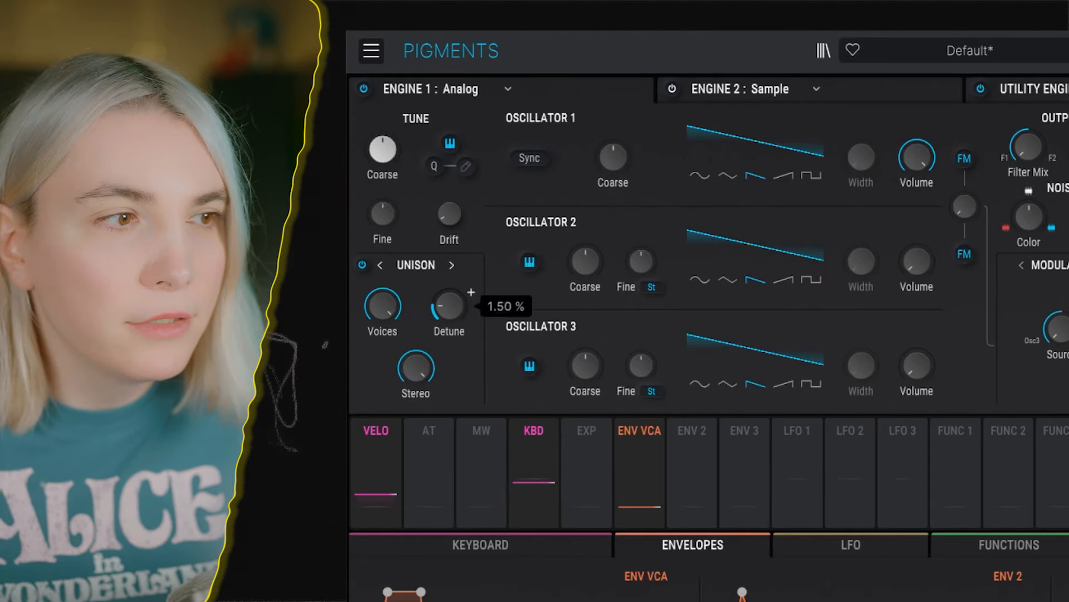
left_click_drag(448, 305, 448, 286)
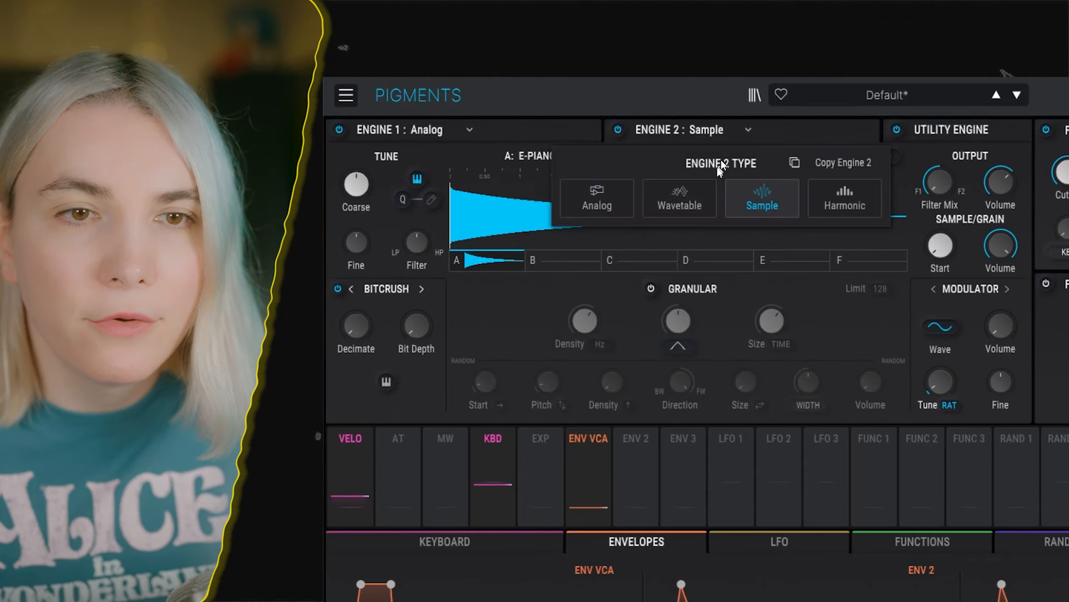
- Switch Engine 2 to Wavetable and raise its output volume to about 2.45 dB
left_click(678, 198)
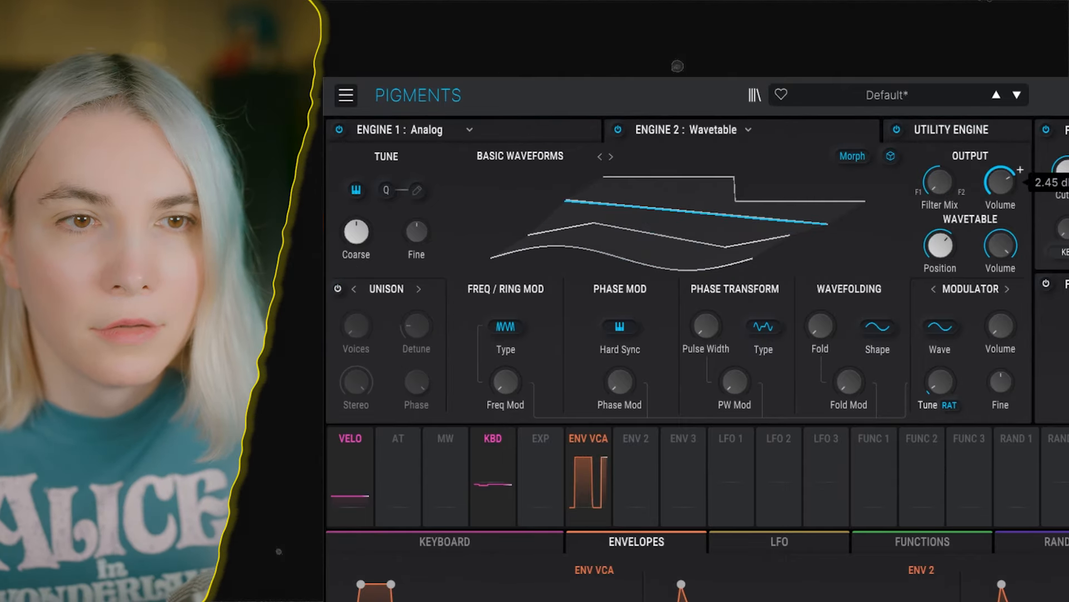
left_click_drag(1000, 178, 1000, 174)
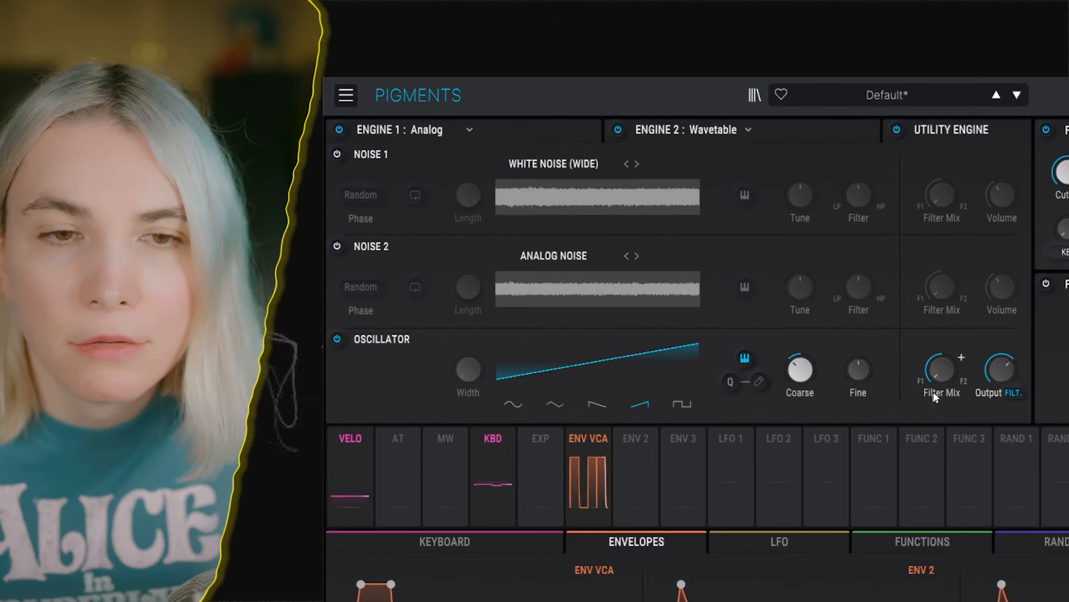
left_click(337, 340)
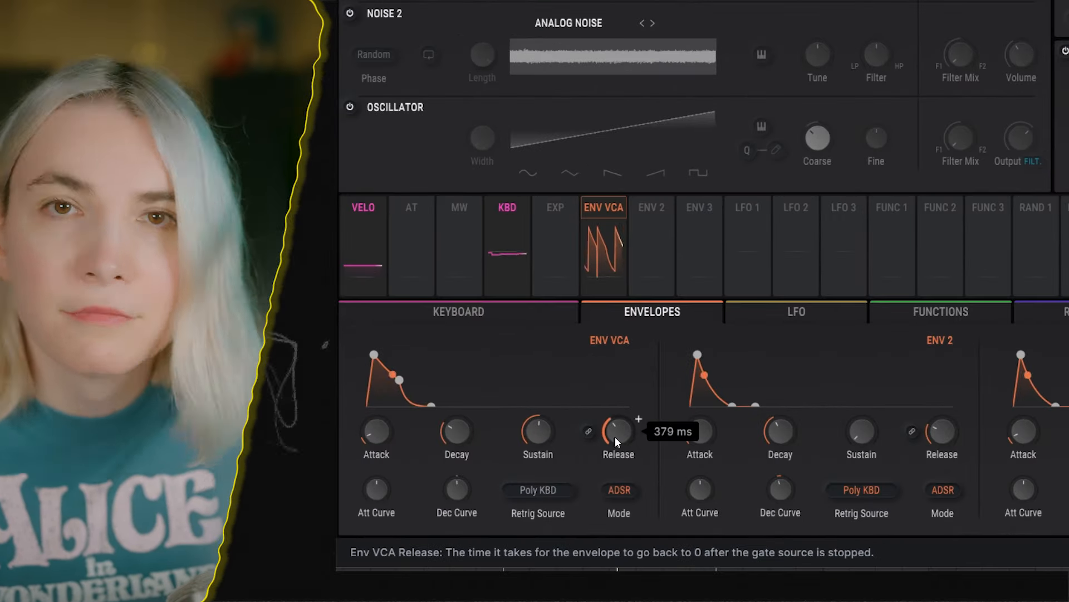
mouse_move(477, 397)
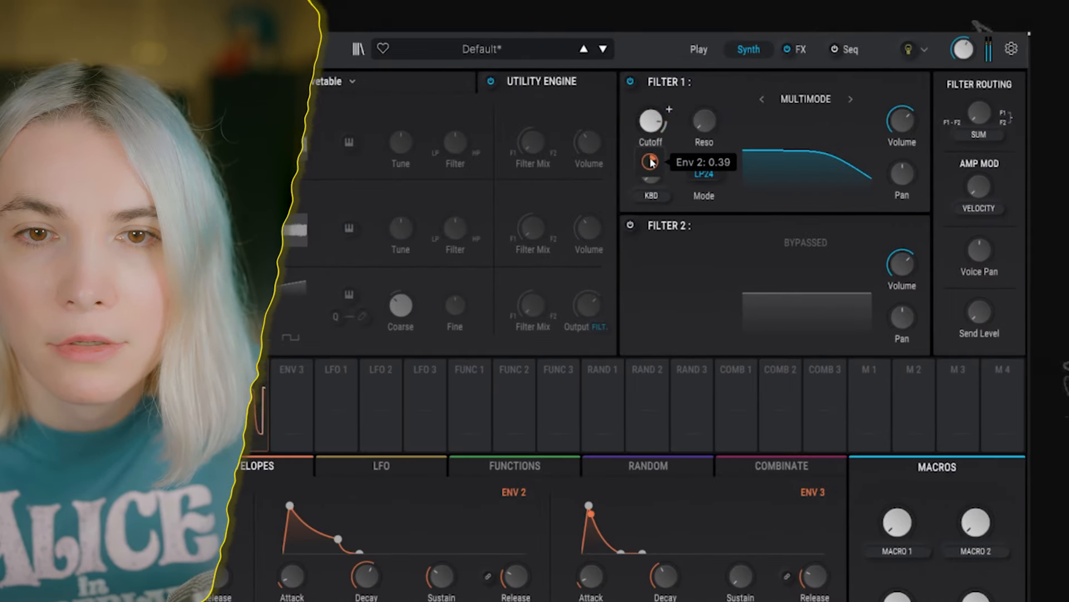
- Route envelope 2 to filter 1's cutoff and deepen the amount to 0.86
left_click_drag(648, 161, 649, 173)
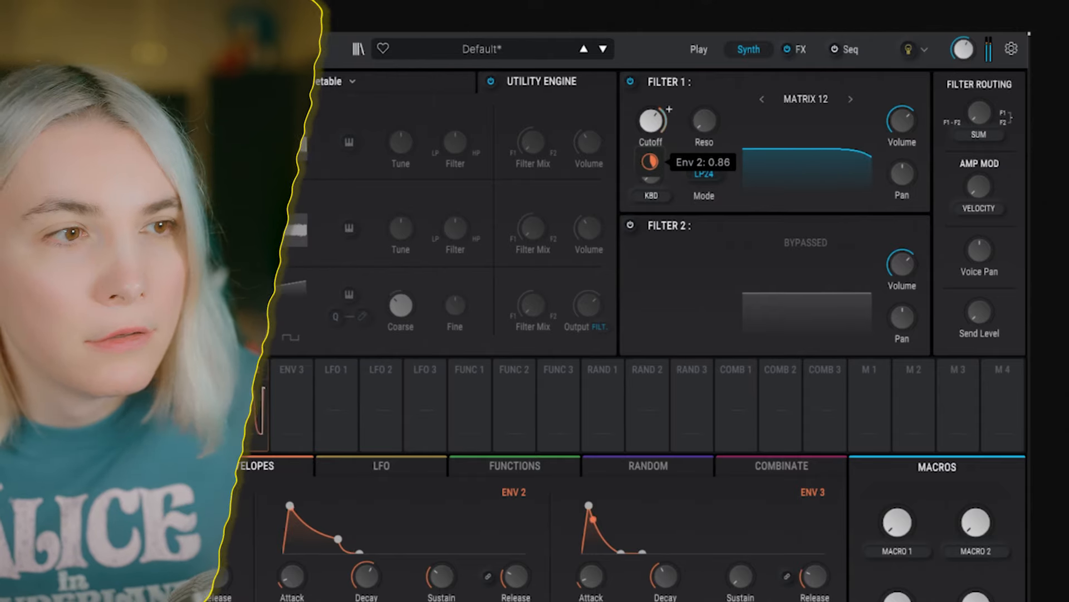
left_click_drag(650, 119, 650, 136)
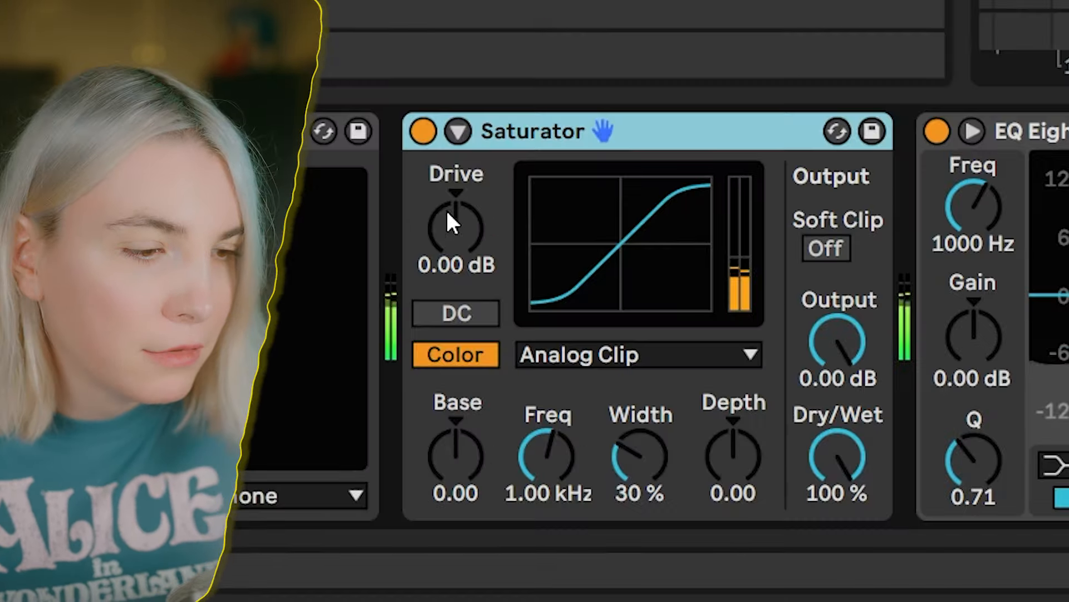
- Raise Saturator drive to about 5.71 dB and turn Soft Clip on
left_click_drag(455, 222, 456, 197)
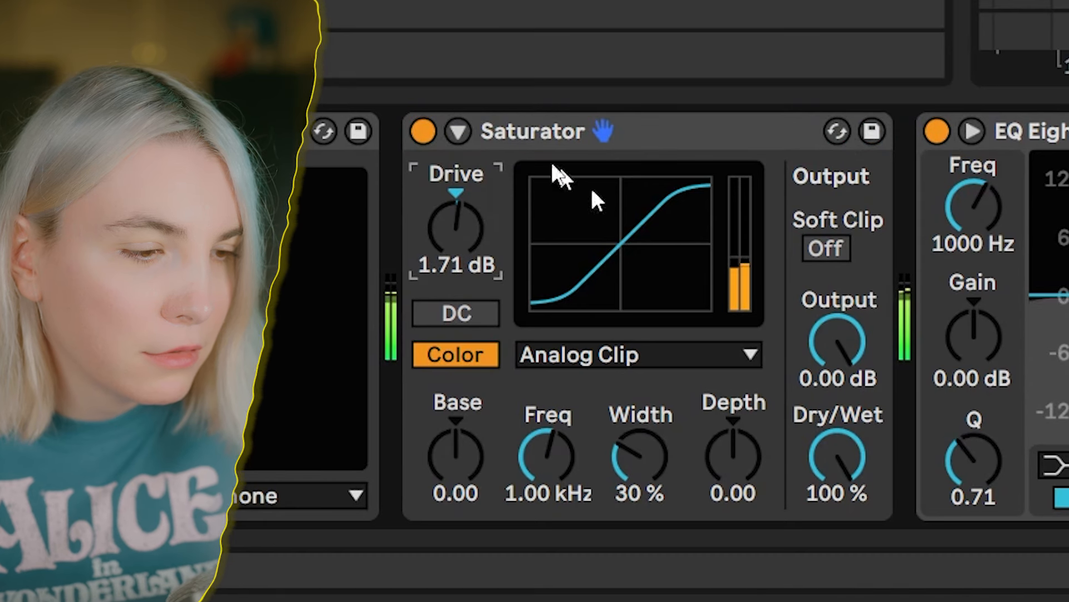
left_click(825, 247)
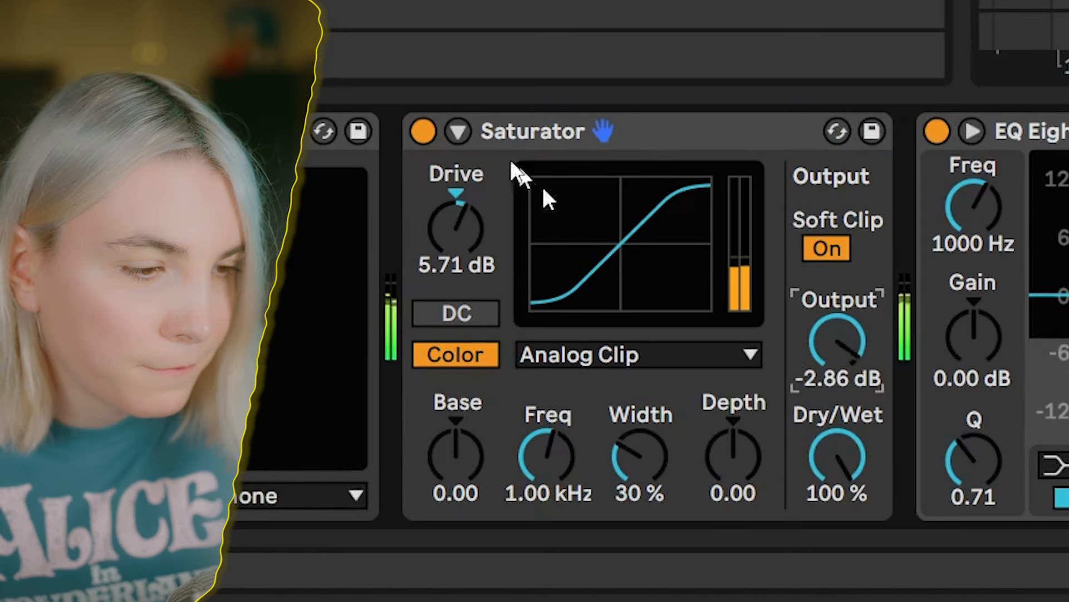
mouse_move(628, 293)
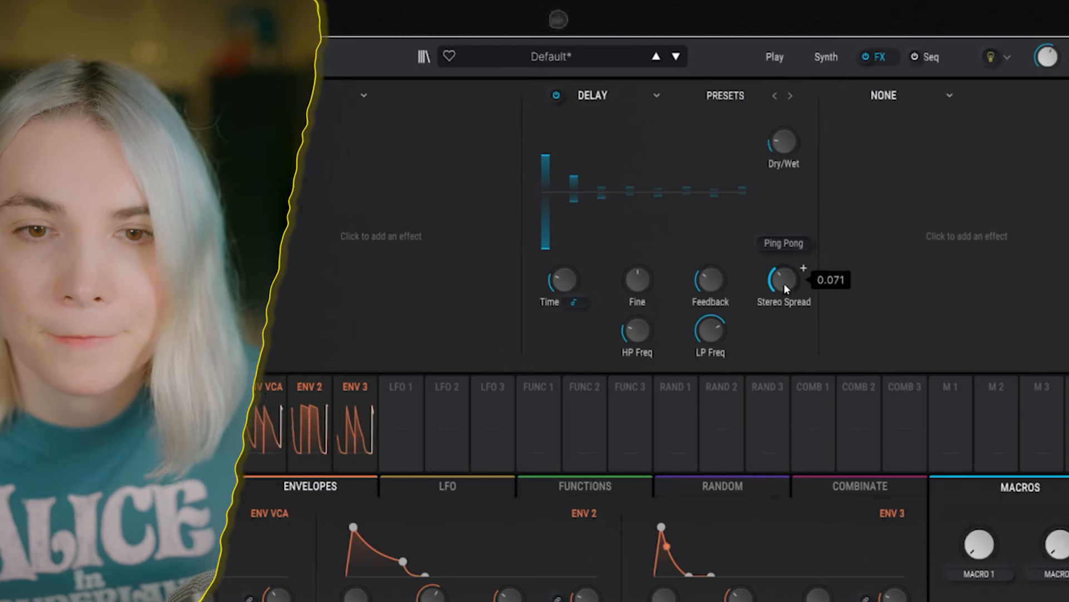
- Add a reverb in the slot after the ping-pong delay
left_click(966, 236)
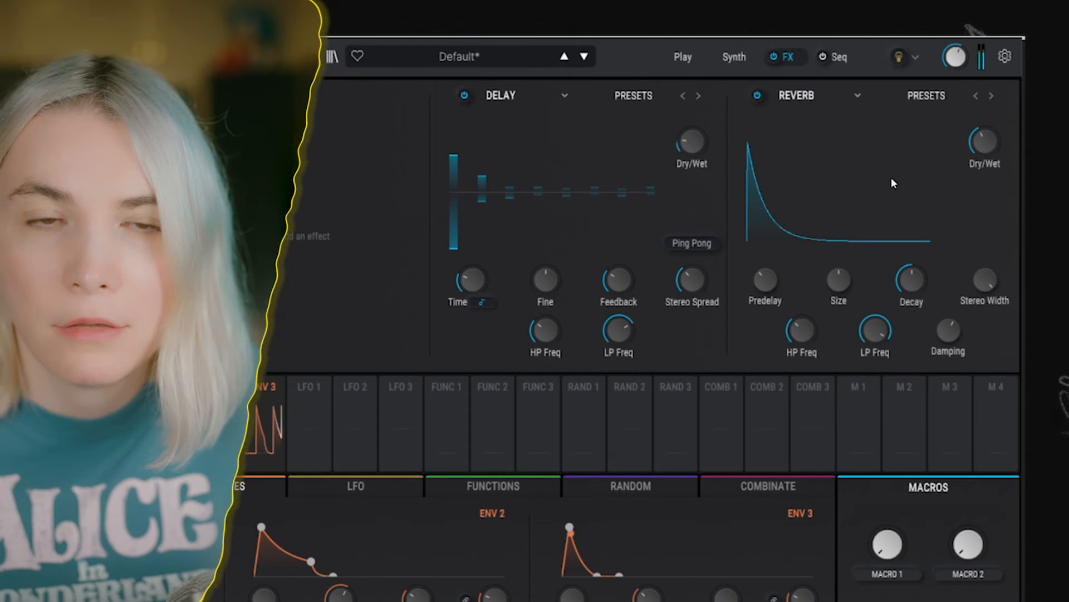